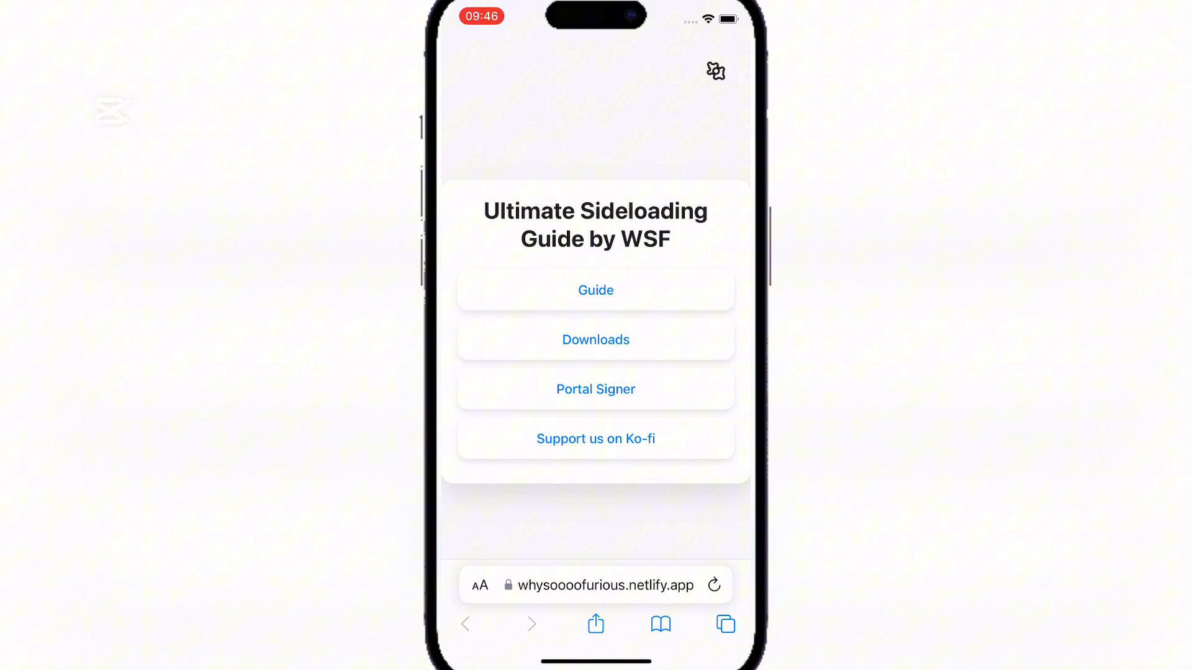
# Download the madNS Config Profile from Downloads > Config Profiles and dismiss the downloaded notice
pyautogui.click(596, 340)
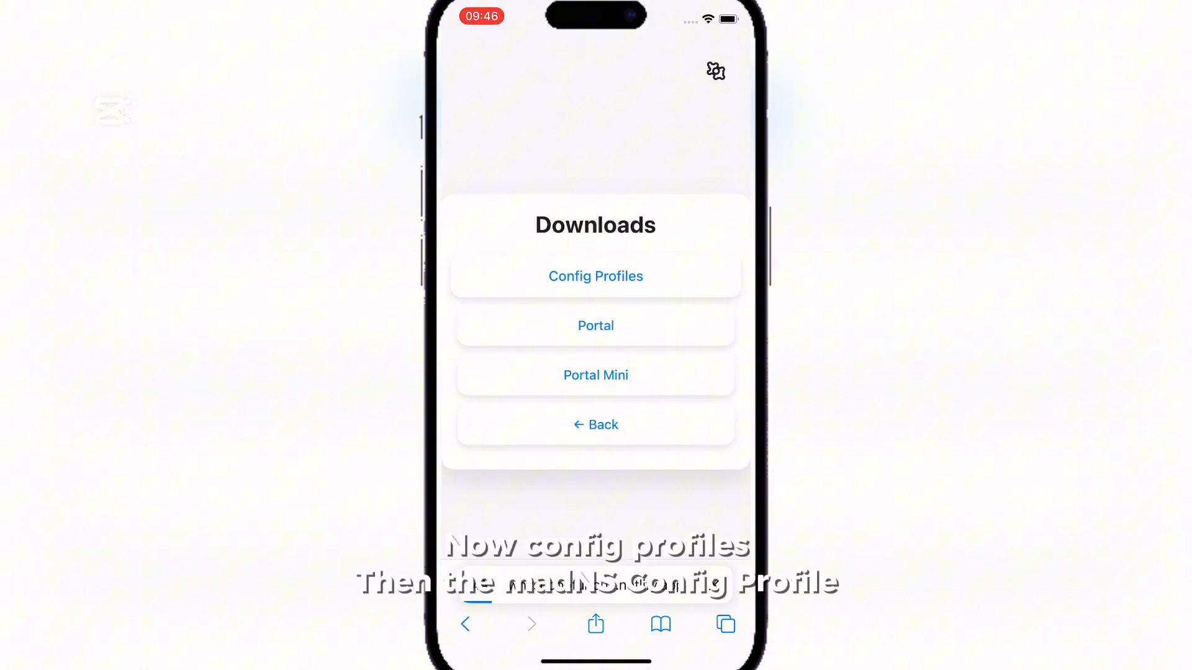
pyautogui.click(594, 275)
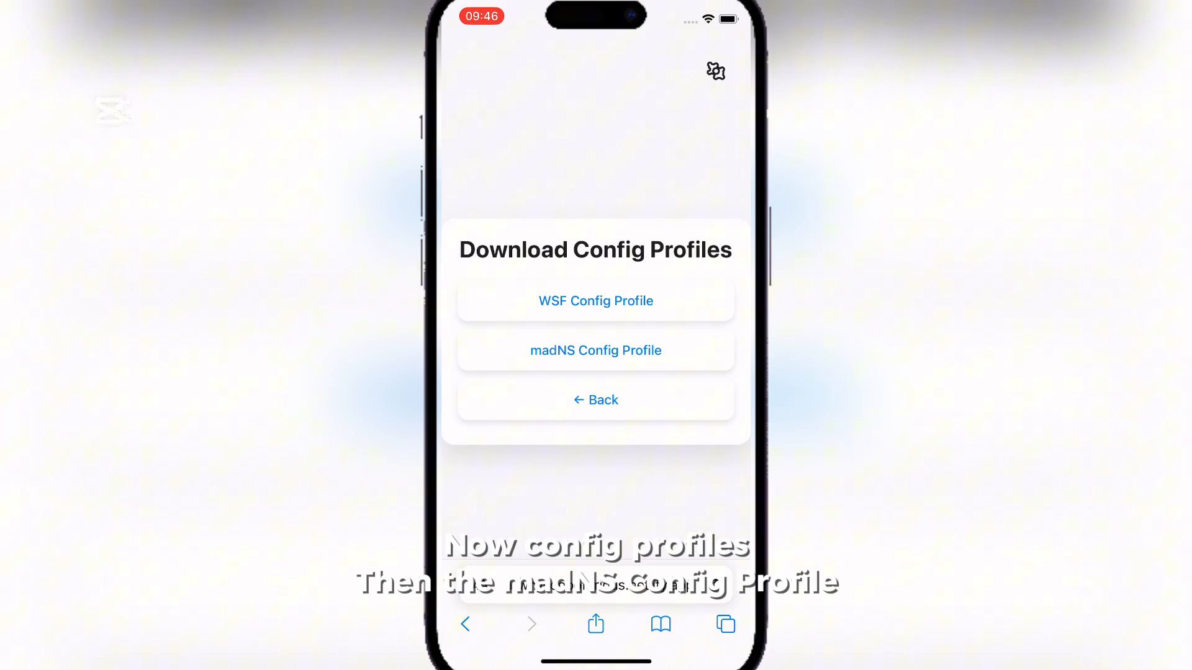
pyautogui.click(595, 350)
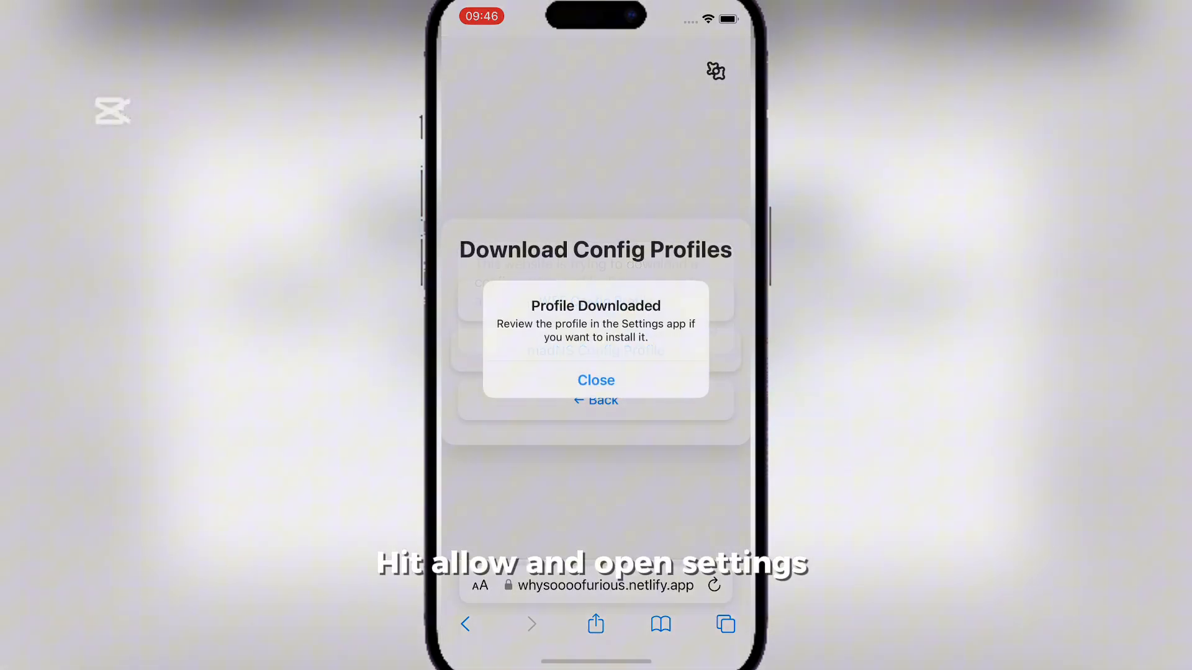
pyautogui.click(596, 380)
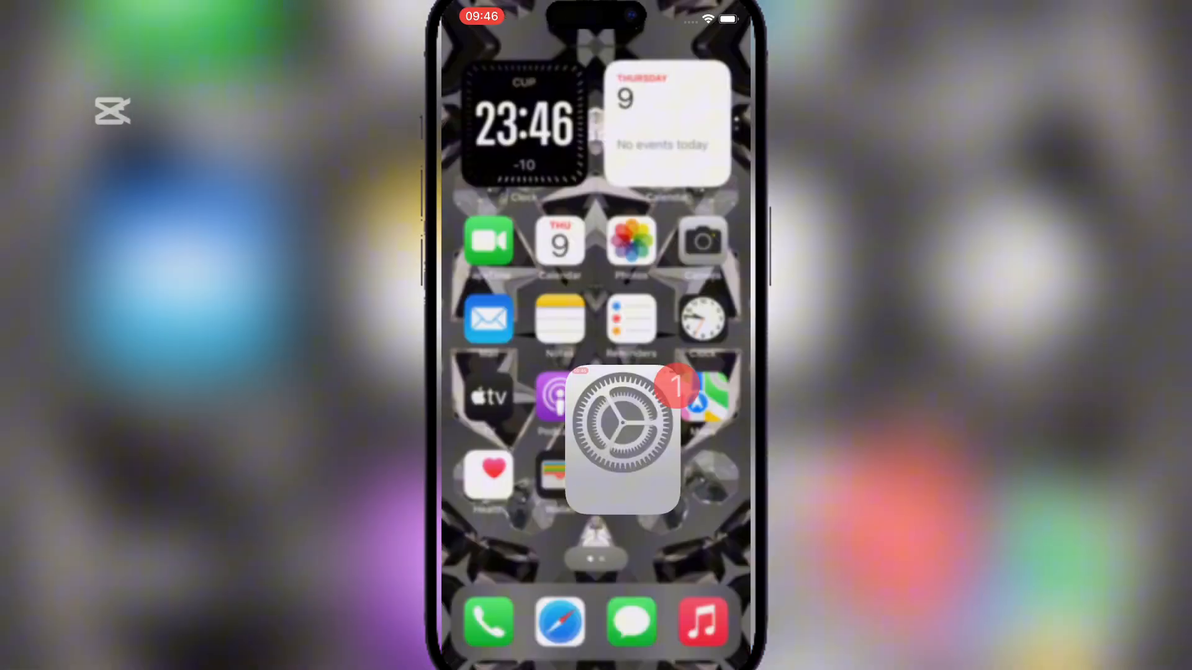
# Install the madNS profile, accepting the consent notice and the unsigned-profile warning
pyautogui.click(621, 441)
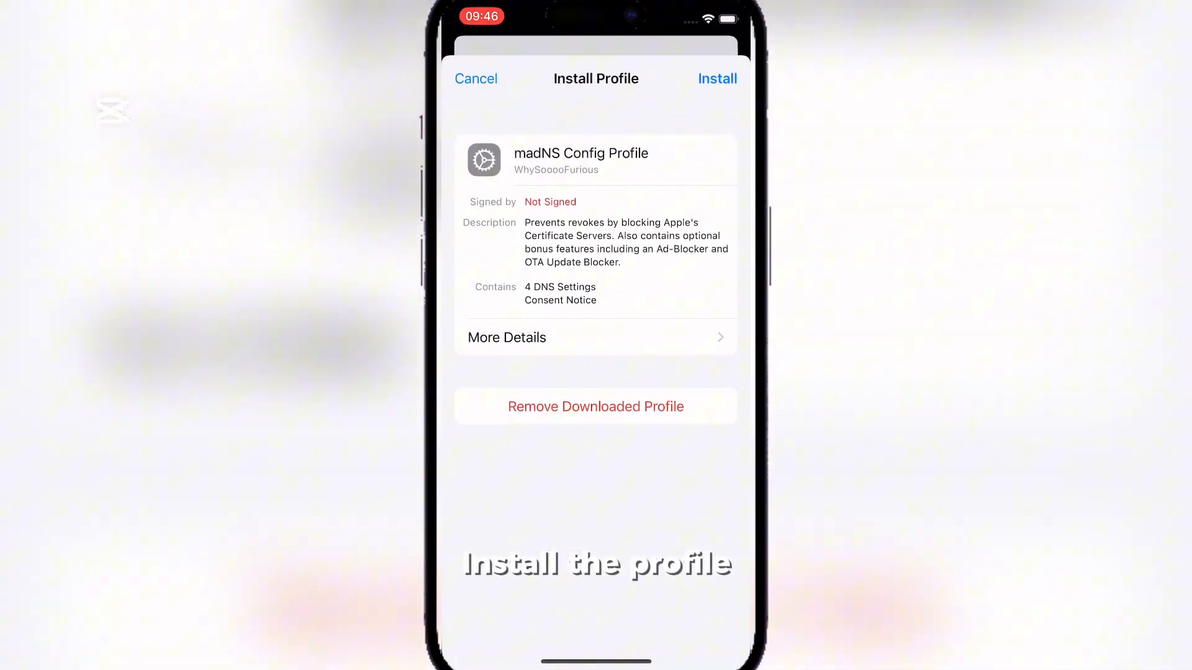
pyautogui.click(715, 78)
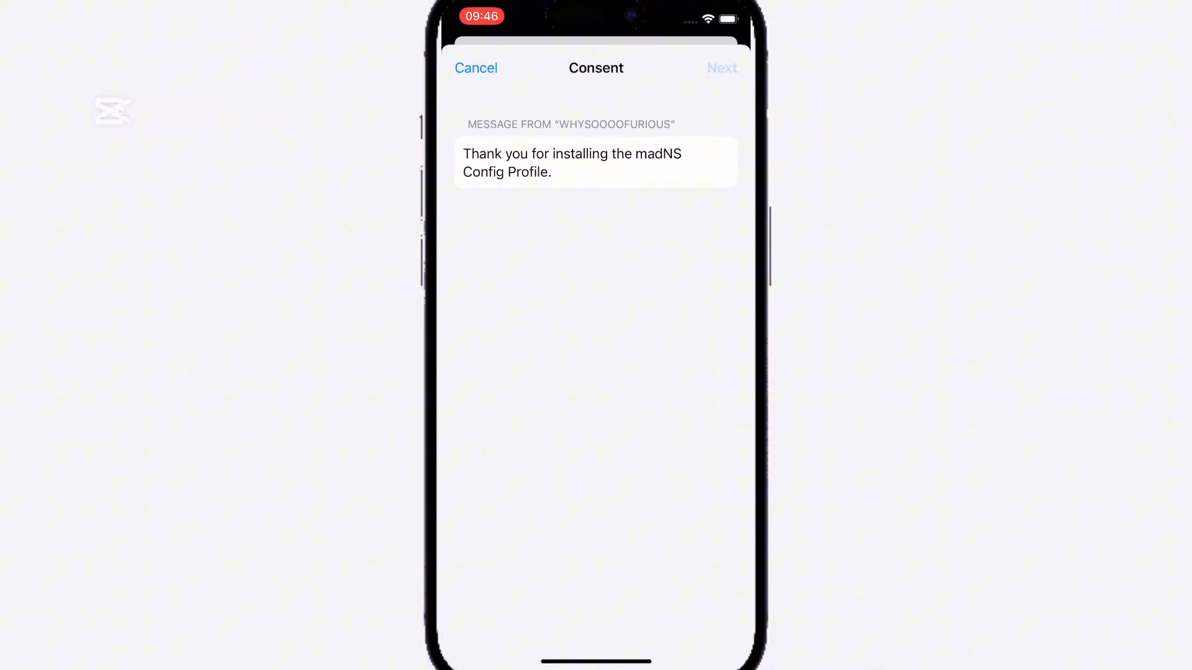
pyautogui.click(720, 67)
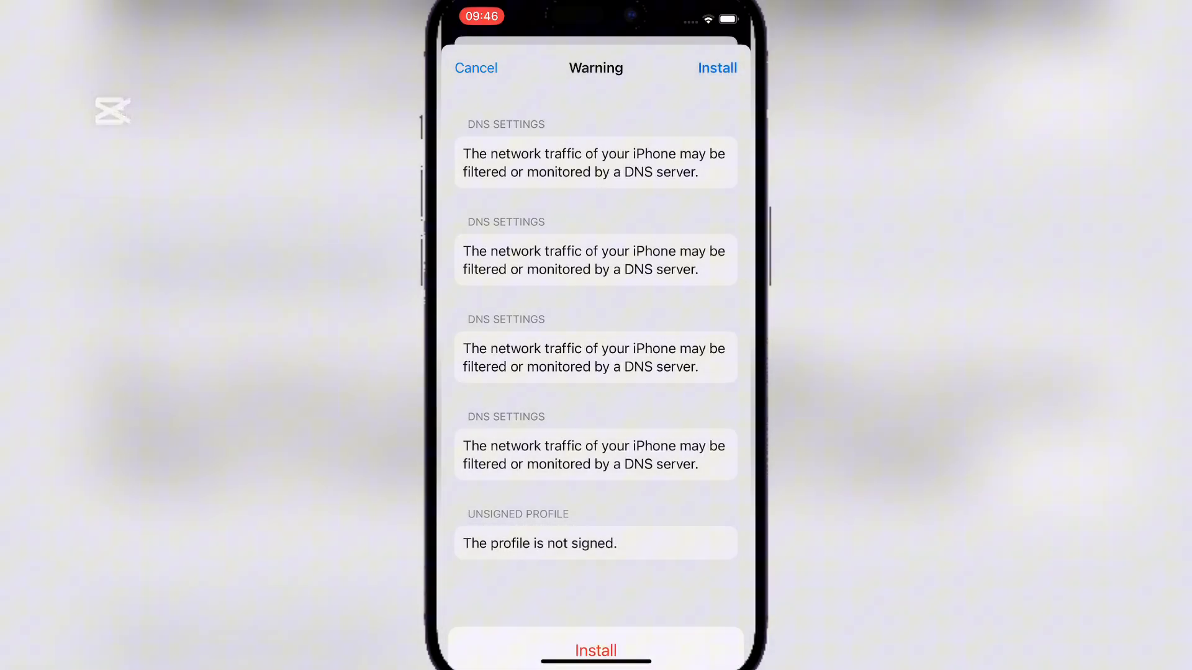
pyautogui.click(715, 67)
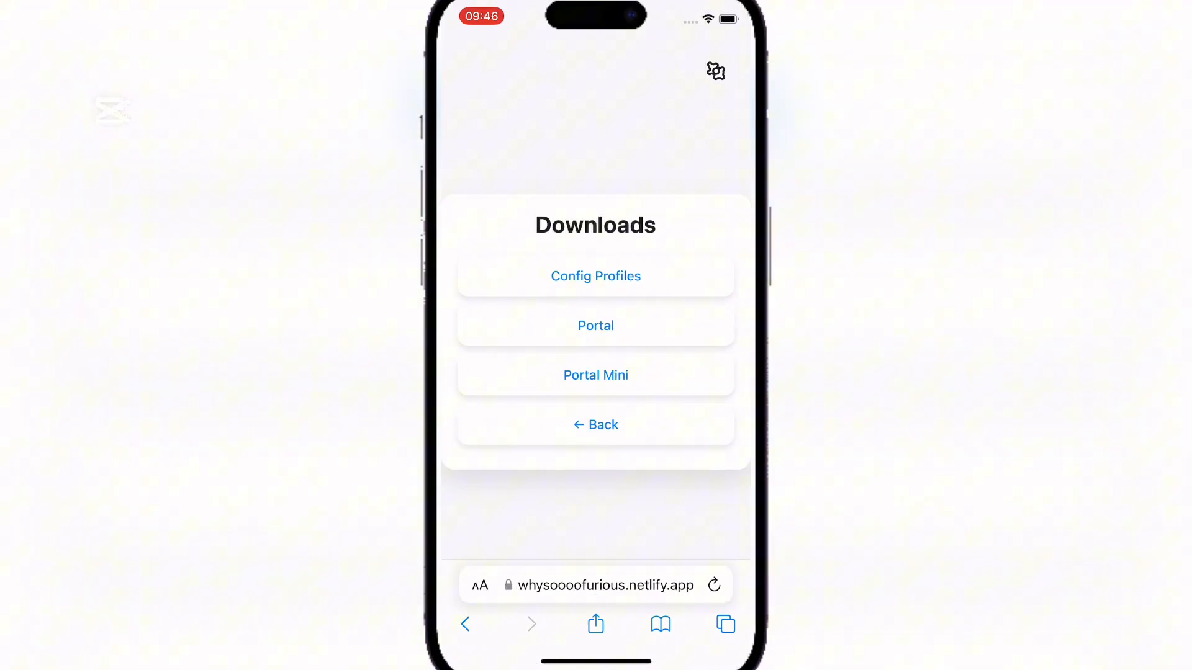
# Download Portal from the Downloads page and confirm its installation
pyautogui.click(595, 325)
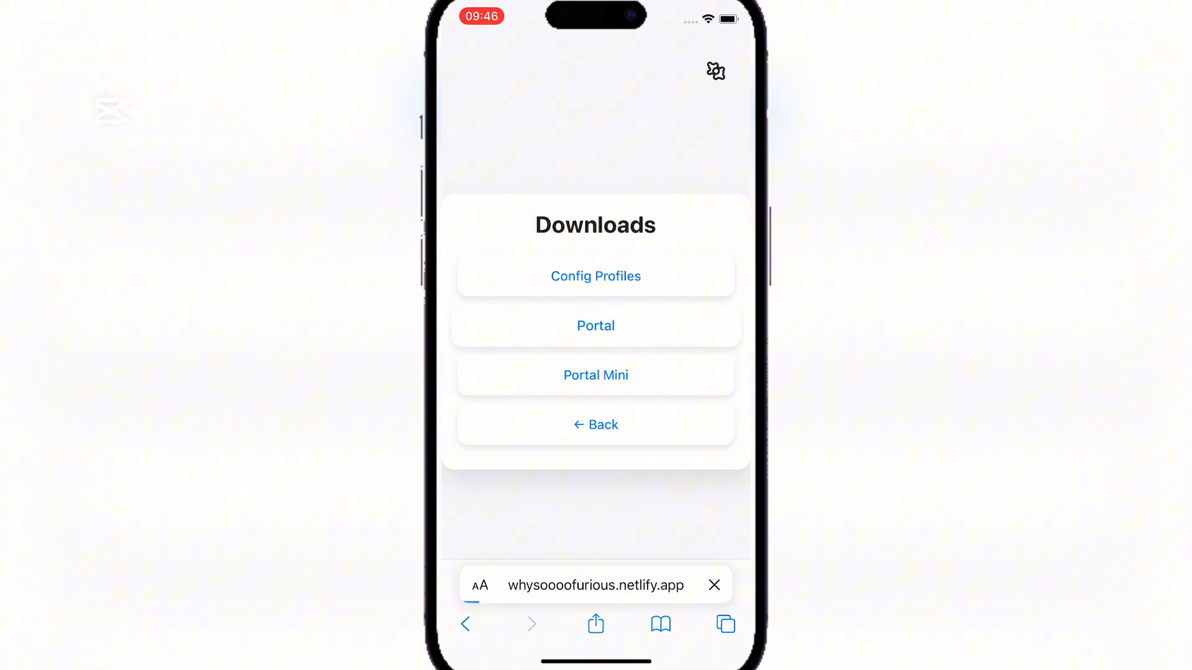
pyautogui.click(595, 325)
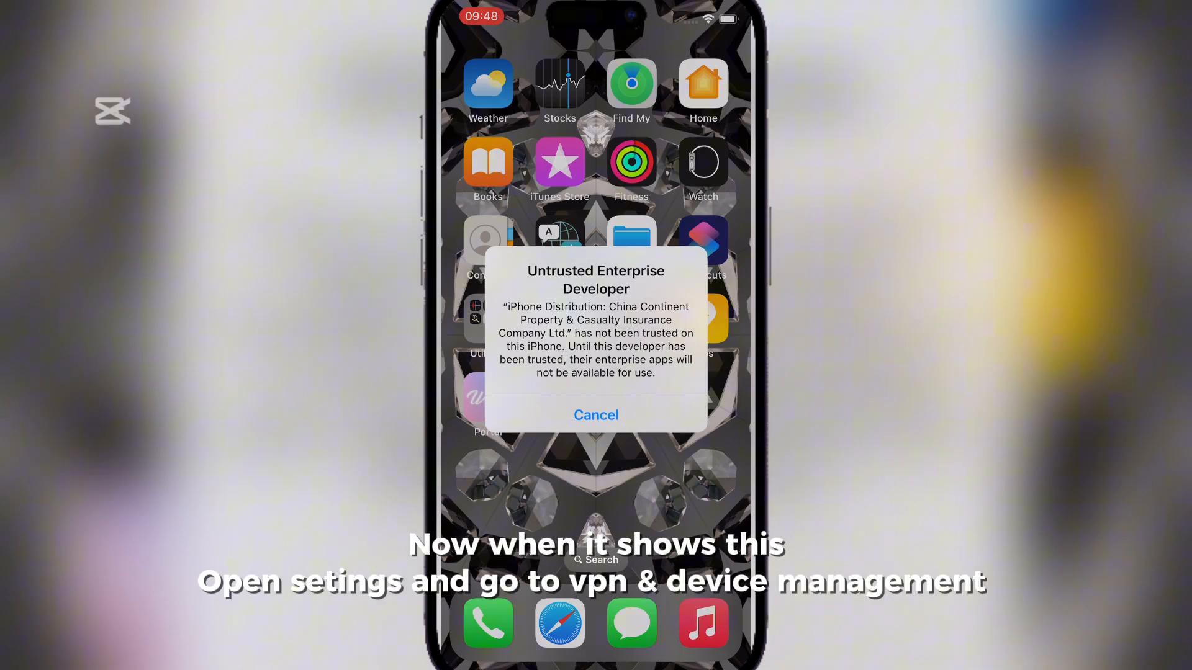
# Dismiss the untrusted developer alert and trust the China Continent enterprise developer
pyautogui.click(596, 415)
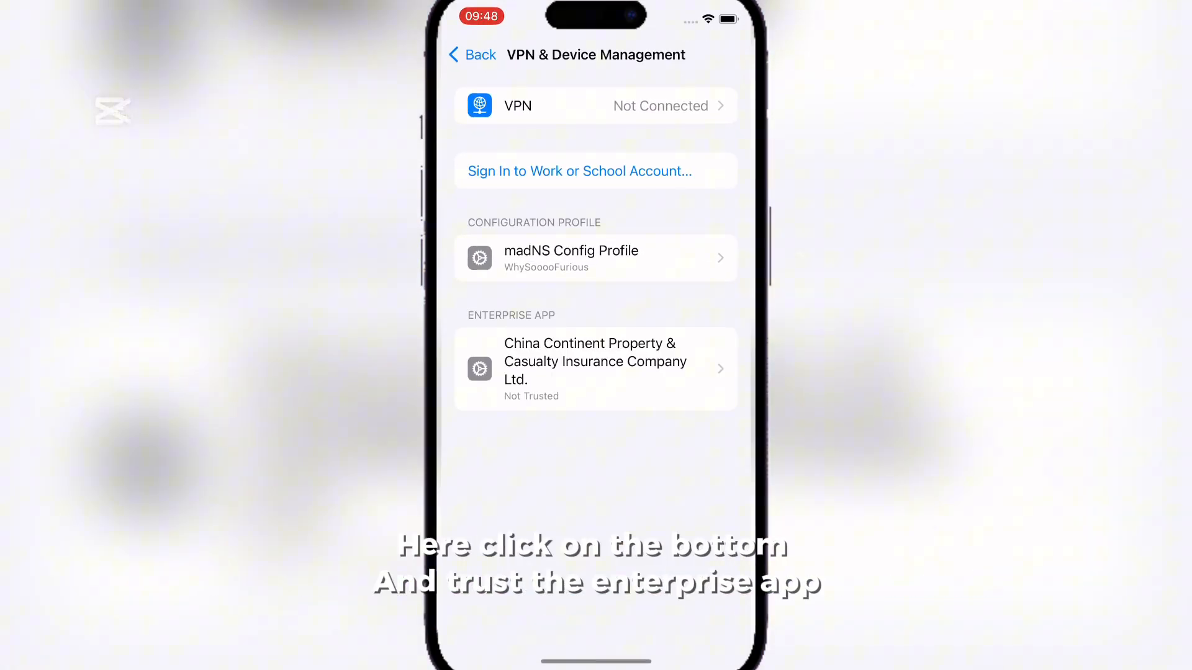
pyautogui.click(595, 369)
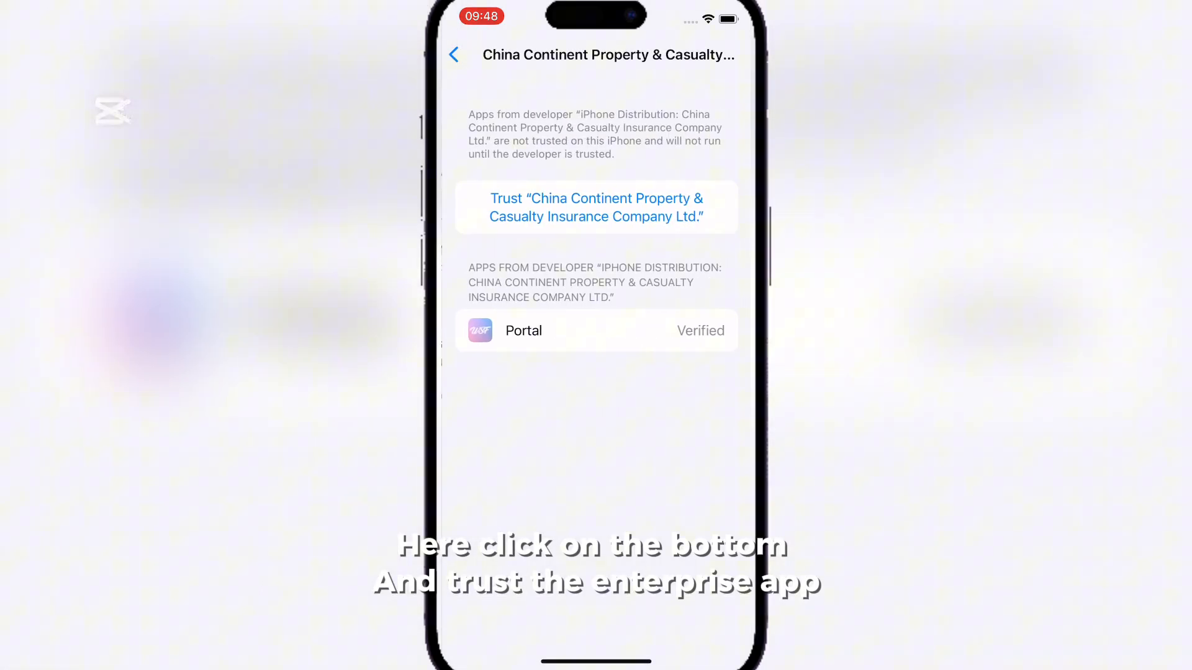
pyautogui.click(596, 207)
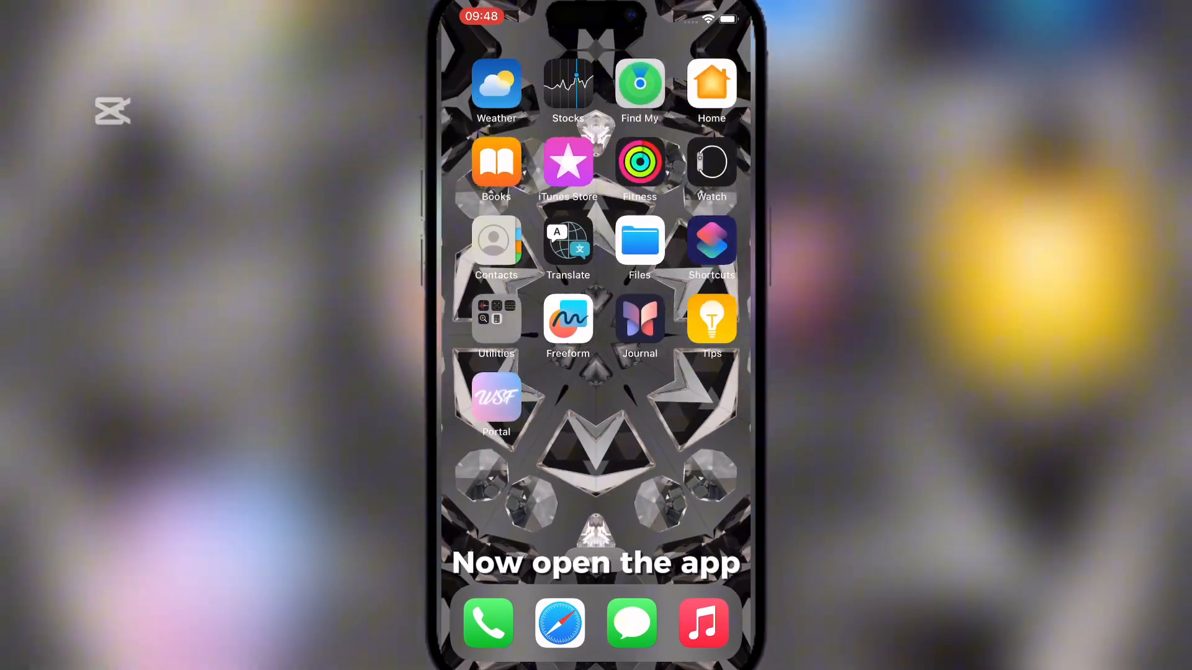
# Launch Portal, continue past its welcome screen and show the Downloads section
pyautogui.click(496, 391)
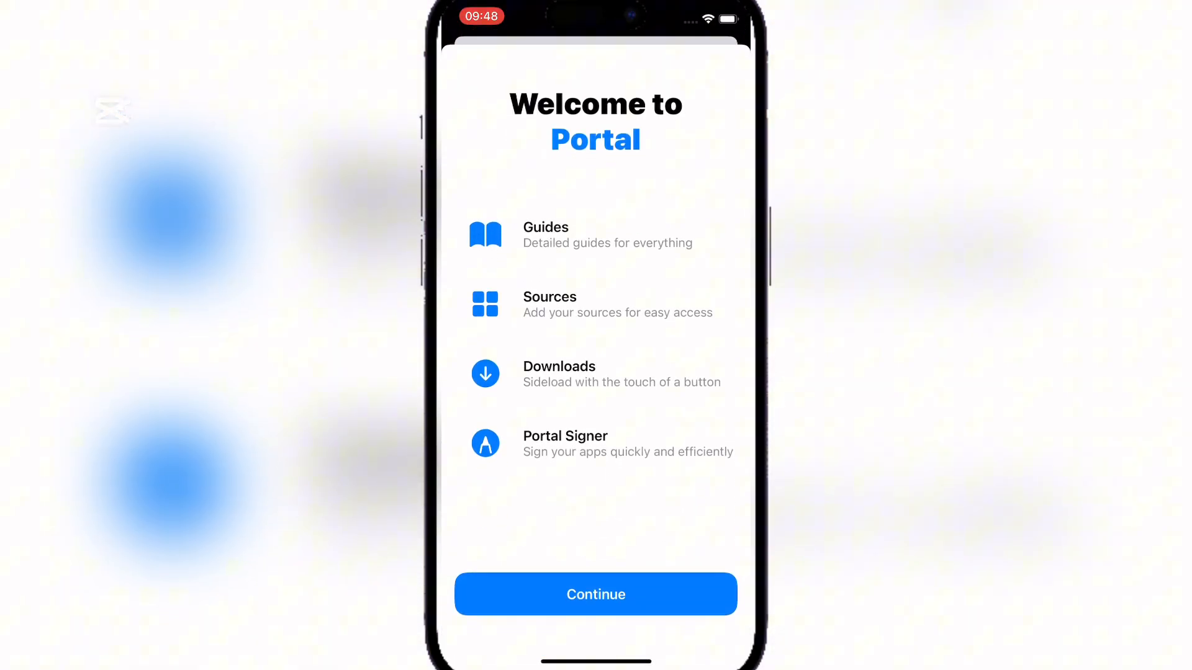
pyautogui.click(595, 593)
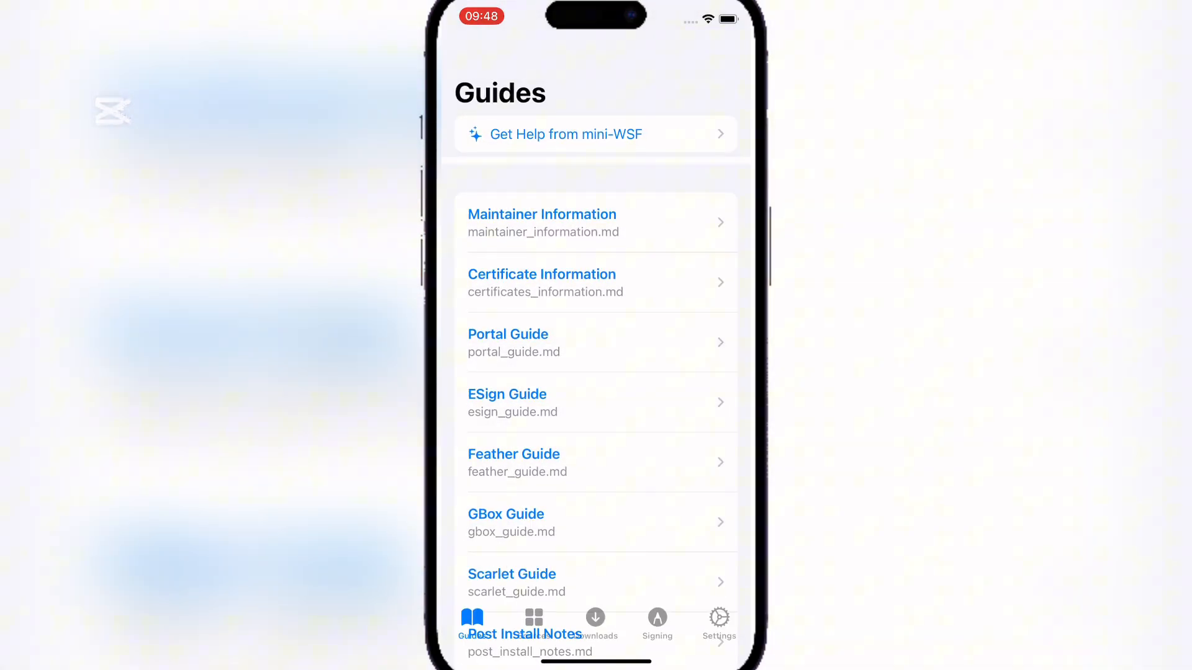
pyautogui.click(595, 622)
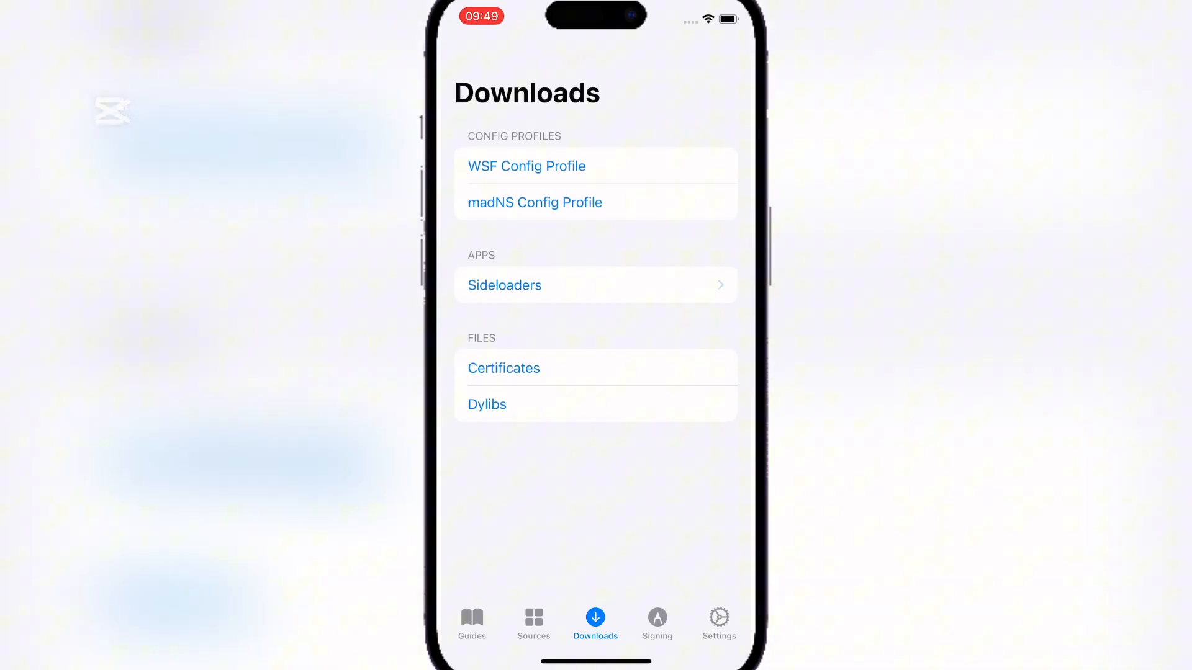
# From the Sideloaders list, install the Continent build of Feather V1.1.3
pyautogui.click(504, 286)
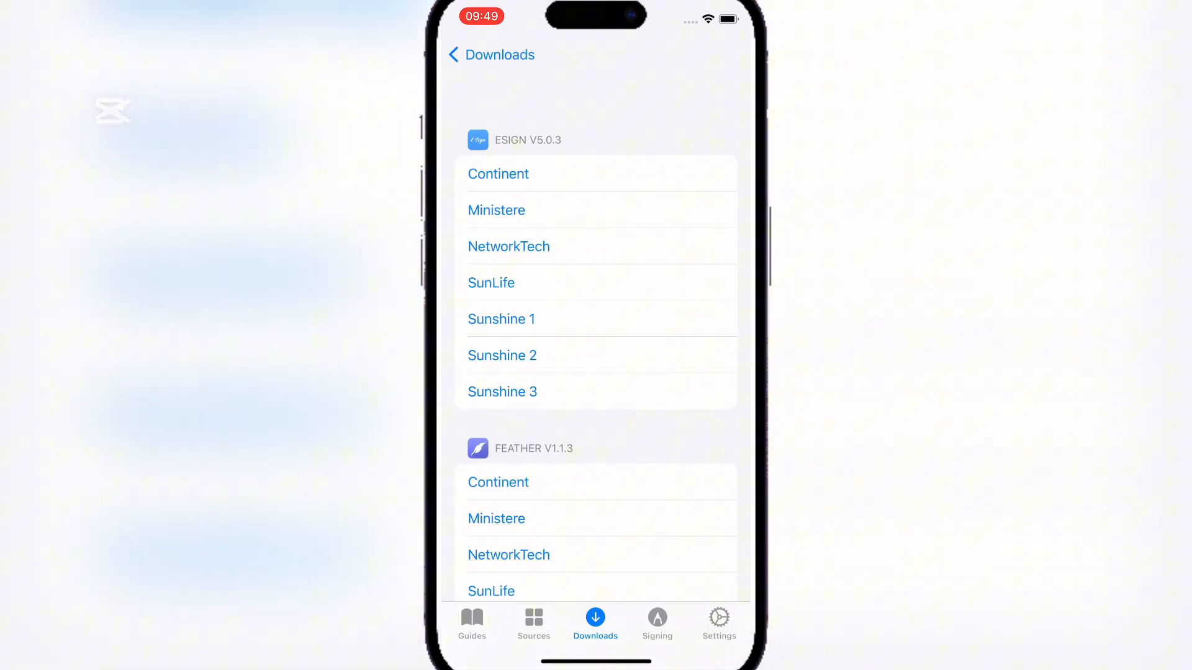
pyautogui.scroll(-3)
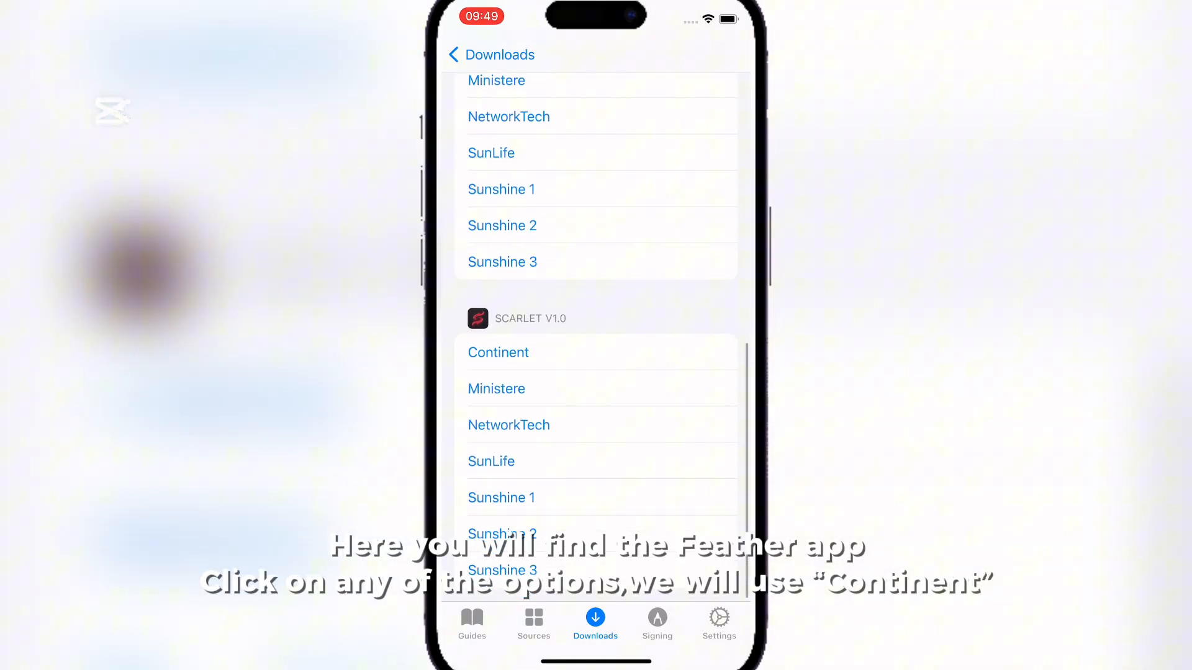
pyautogui.scroll(-3)
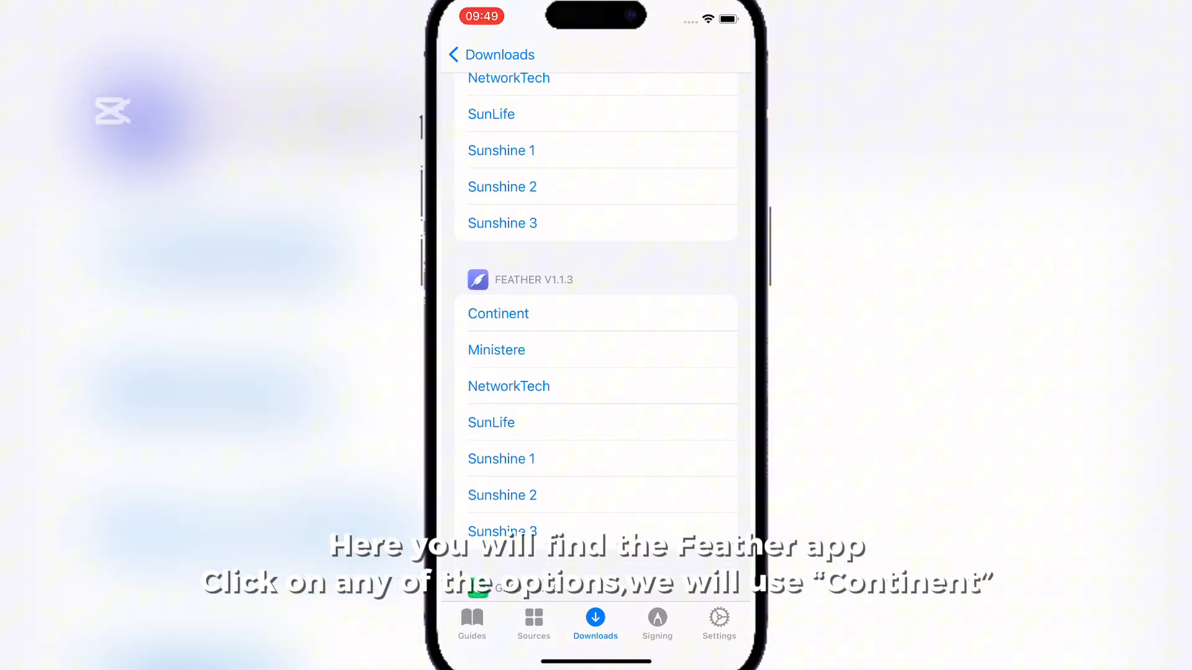
pyautogui.click(498, 313)
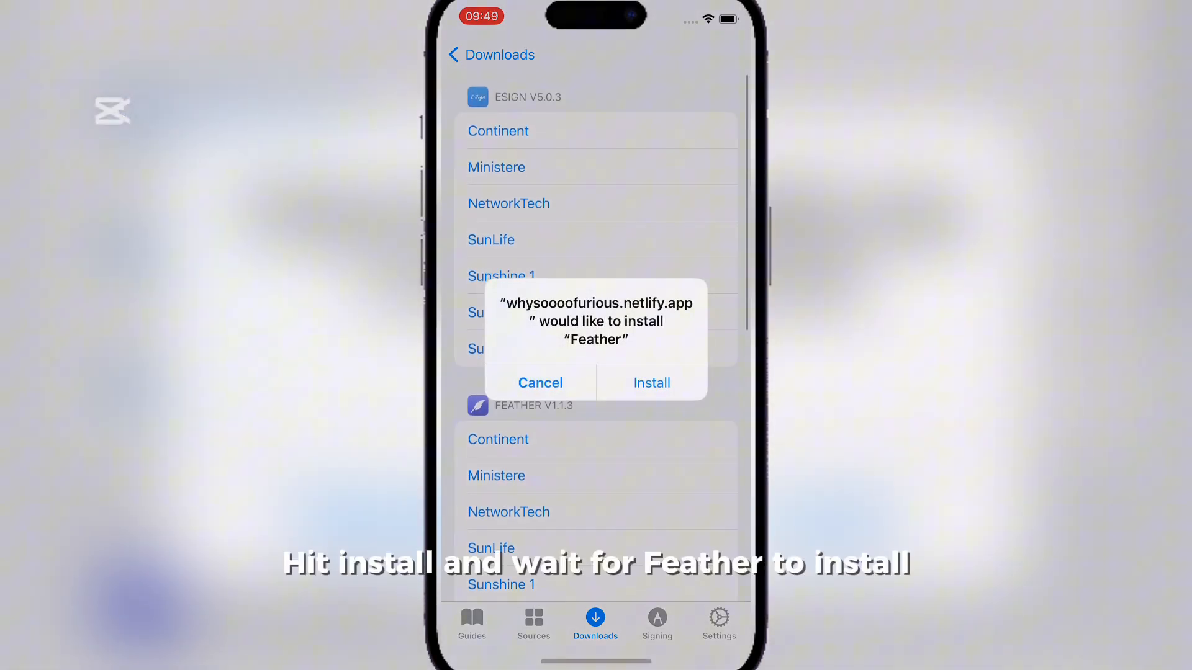
pyautogui.click(650, 382)
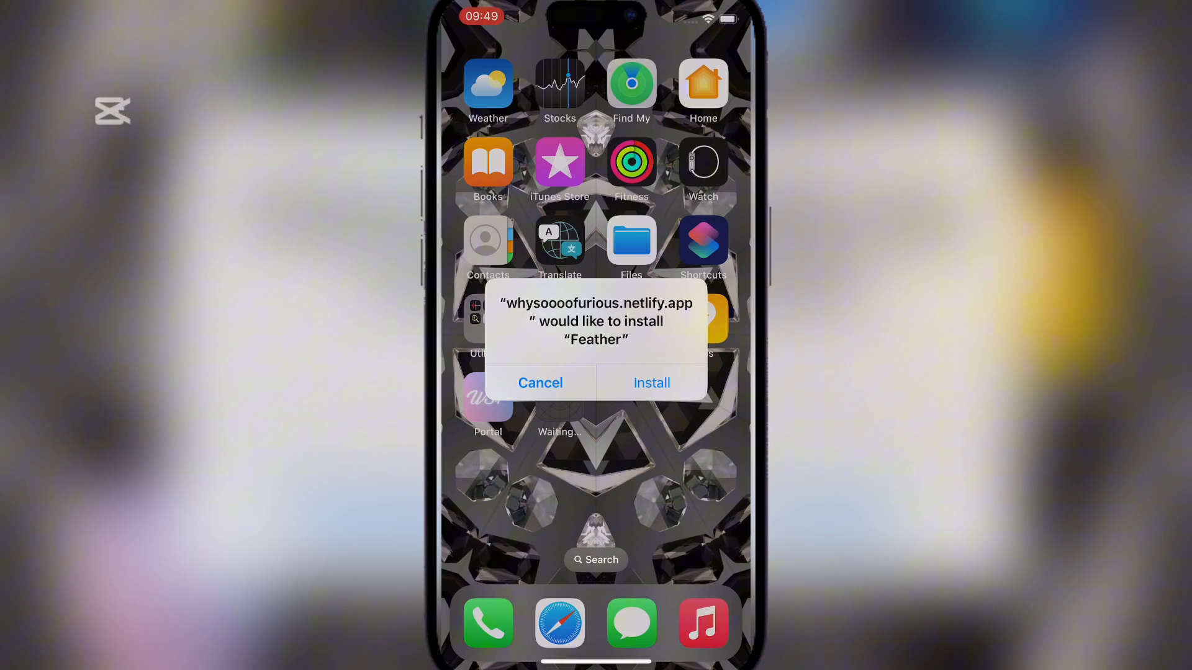
# Wait on the Home Screen until Feather's icon finishes installing beside Portal
pyautogui.click(650, 382)
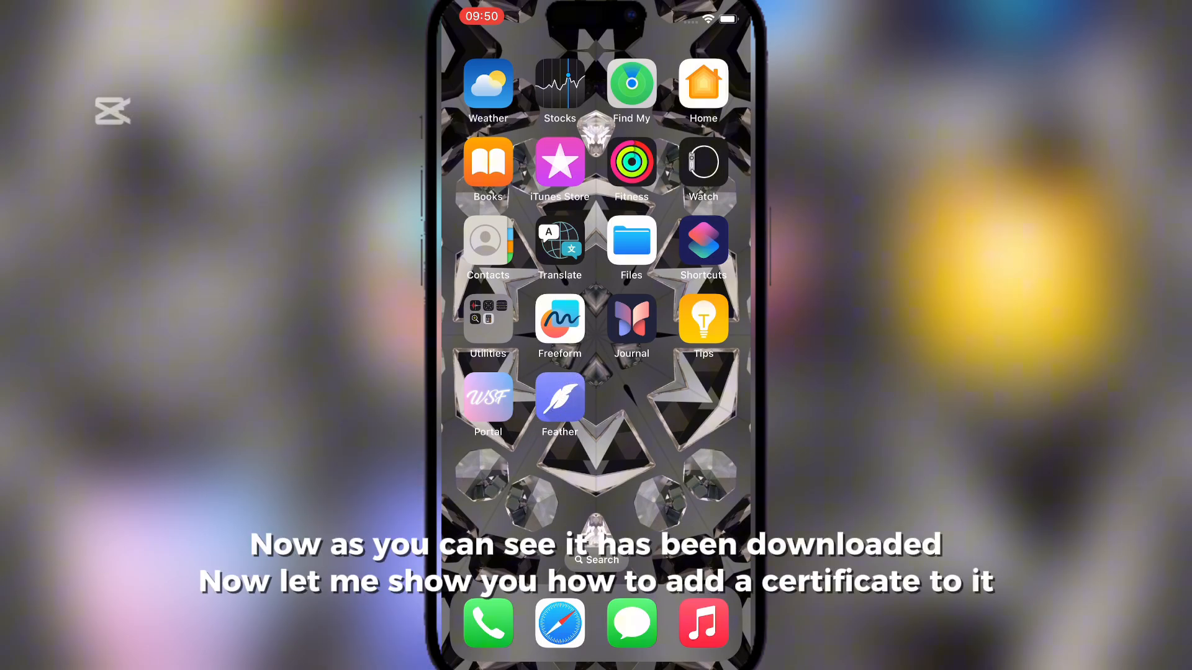
# Launch Feather and continue past the Welcome to Feather screen
pyautogui.click(560, 397)
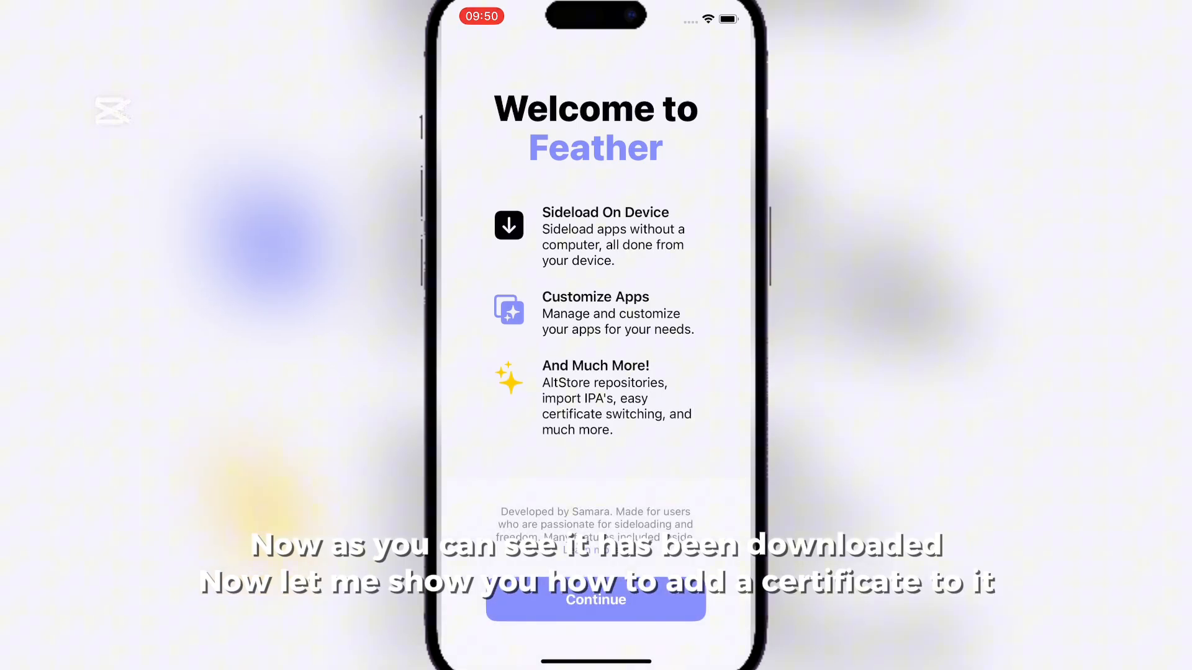
pyautogui.click(595, 599)
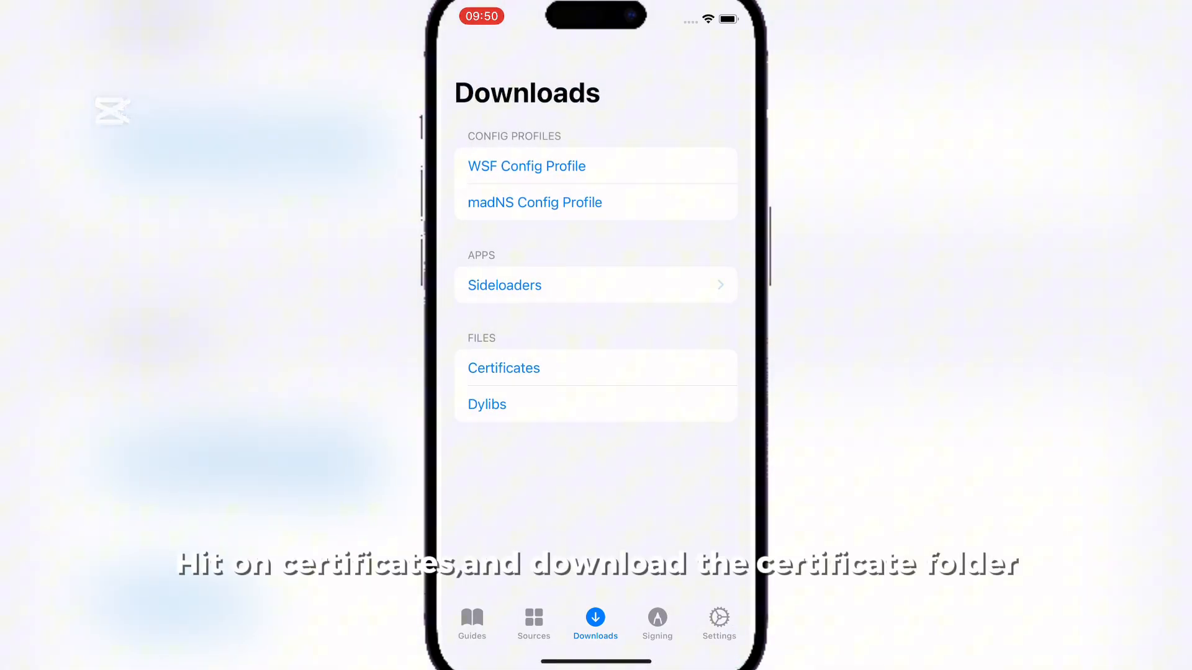
# Download the Certificates.zip archive from Portal's Files downloads
pyautogui.click(503, 367)
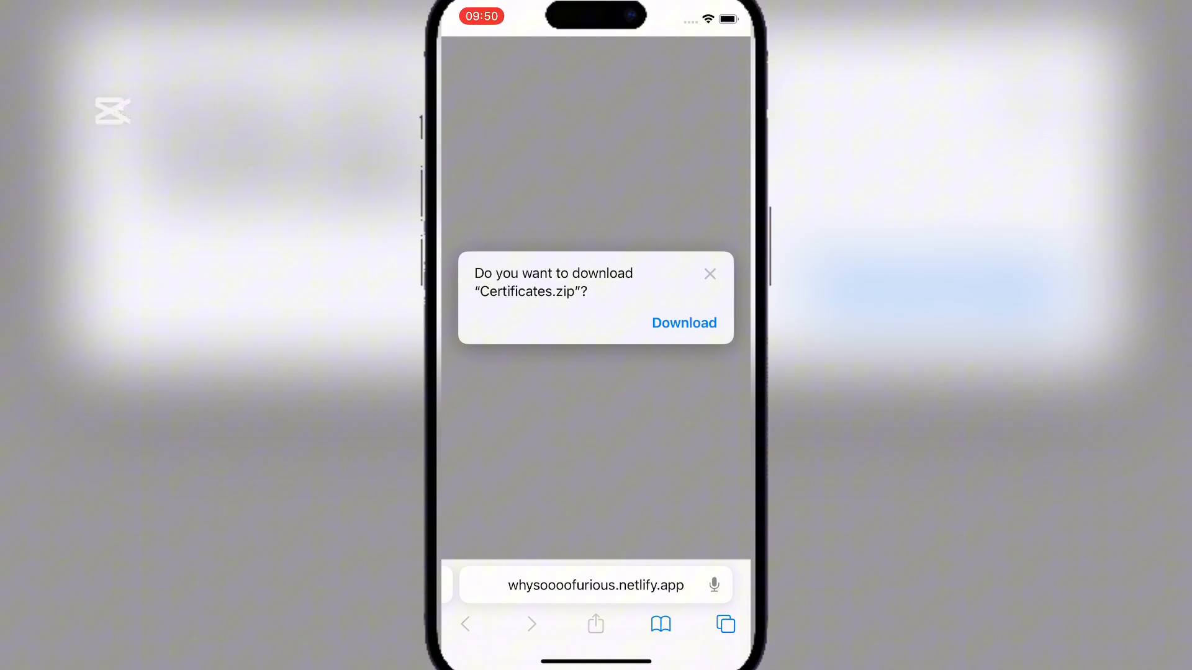
pyautogui.click(683, 323)
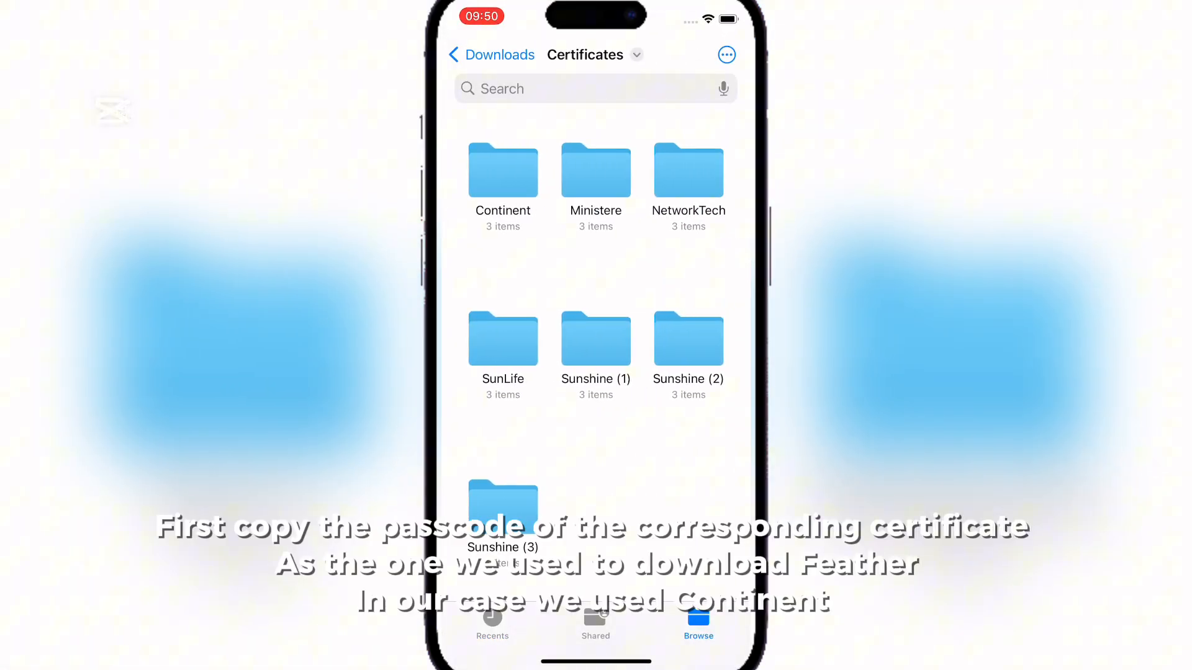
# Open the Continent folder inside the unzipped Certificates in Files
pyautogui.click(503, 170)
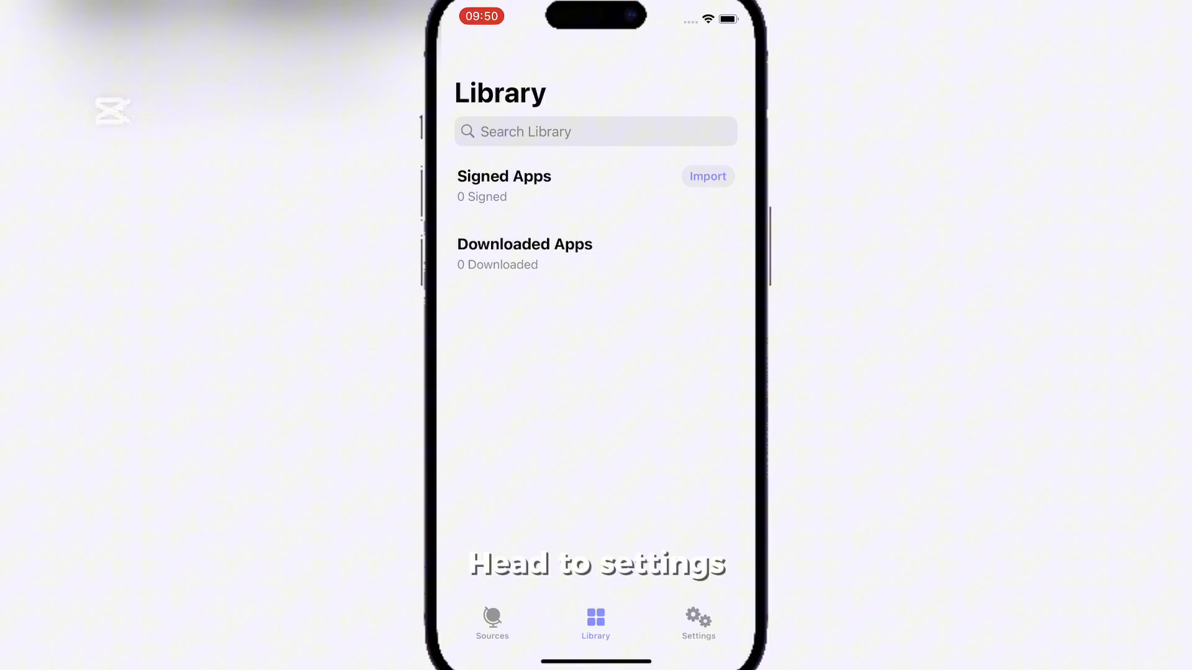
# Add the Continent certificate from Settings > Add Certificate, leaving NewFKApp_Dis_20240613 chosen, then return to Sources
pyautogui.click(696, 623)
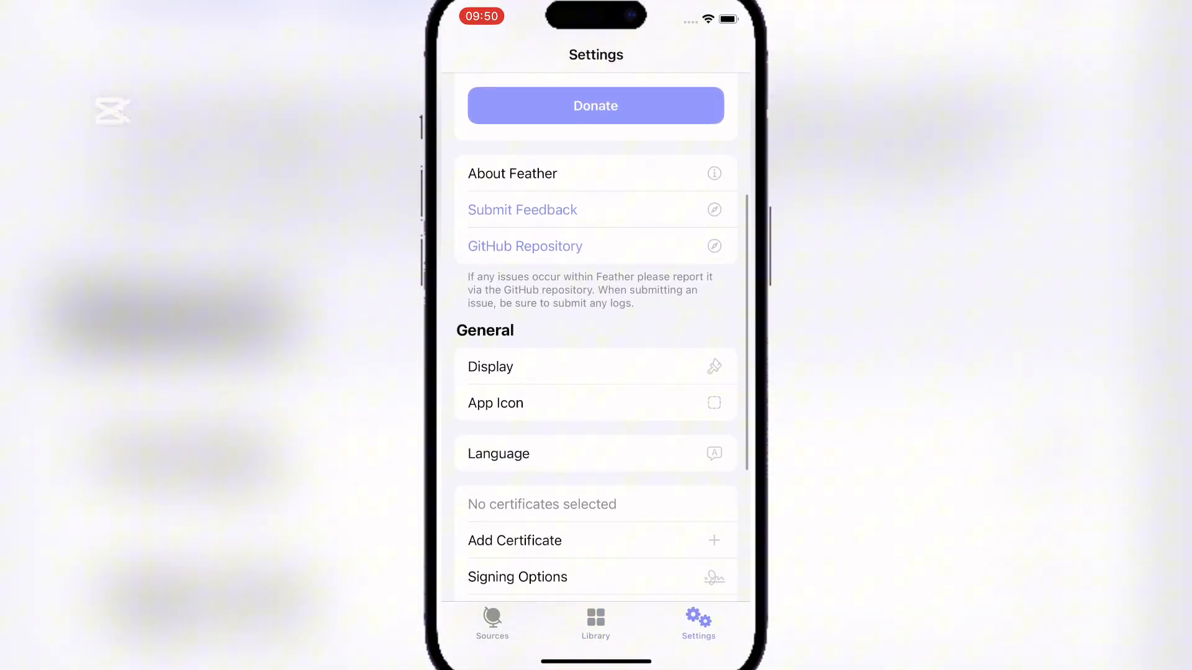
pyautogui.click(514, 540)
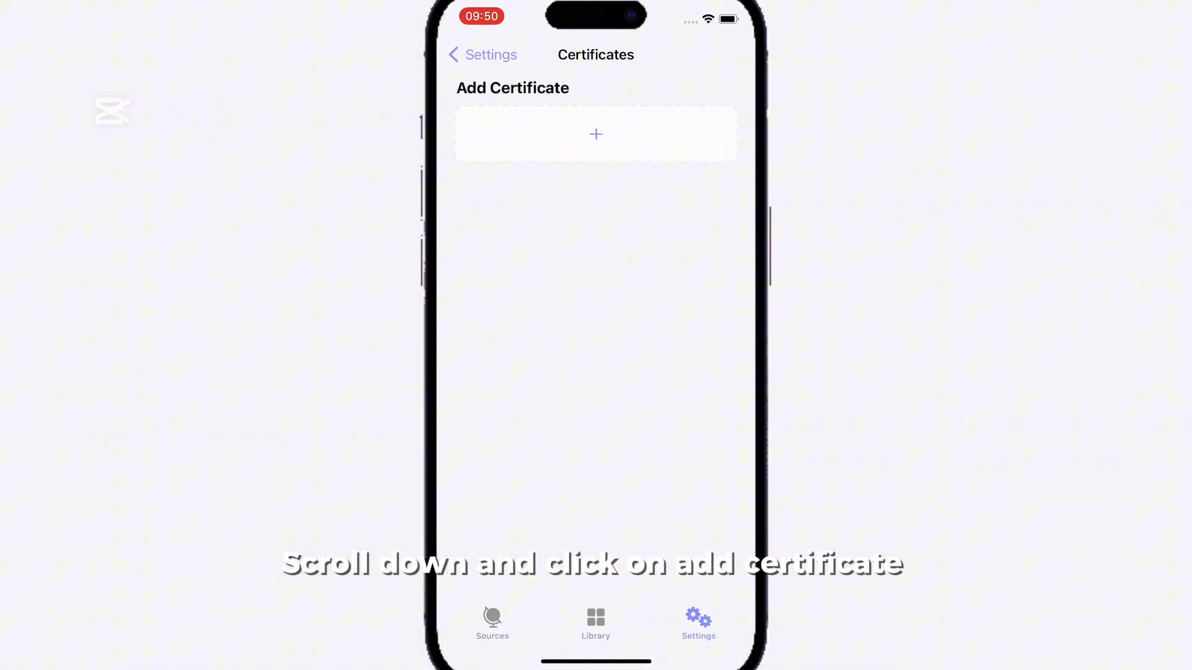
pyautogui.click(594, 134)
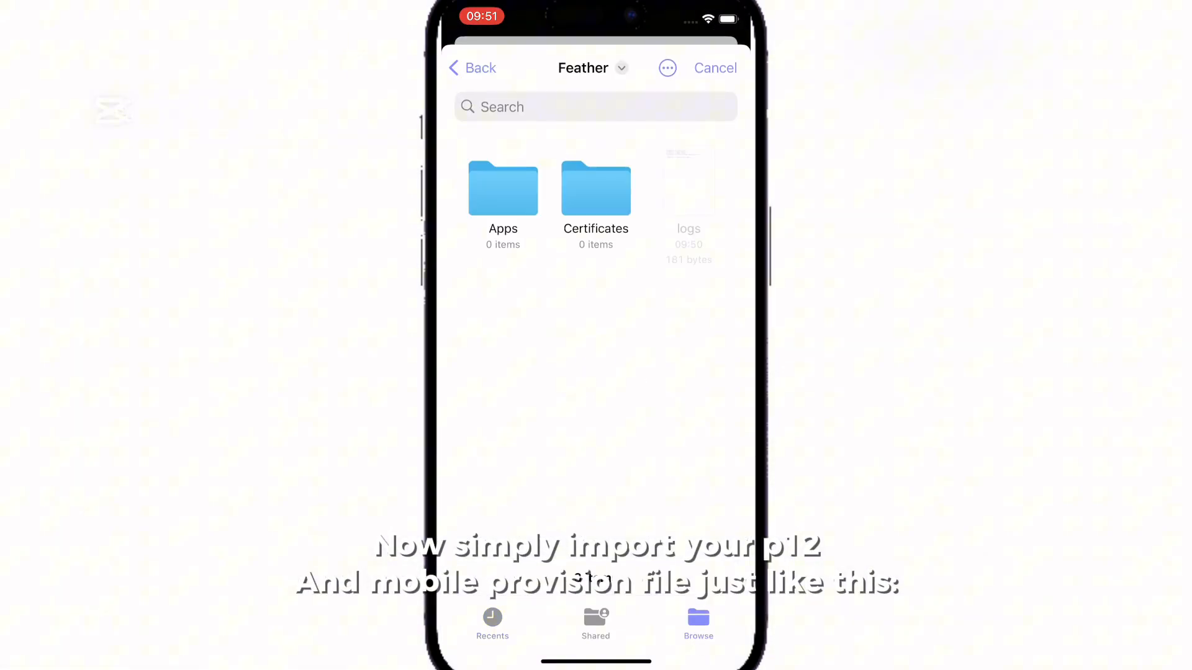
pyautogui.click(472, 67)
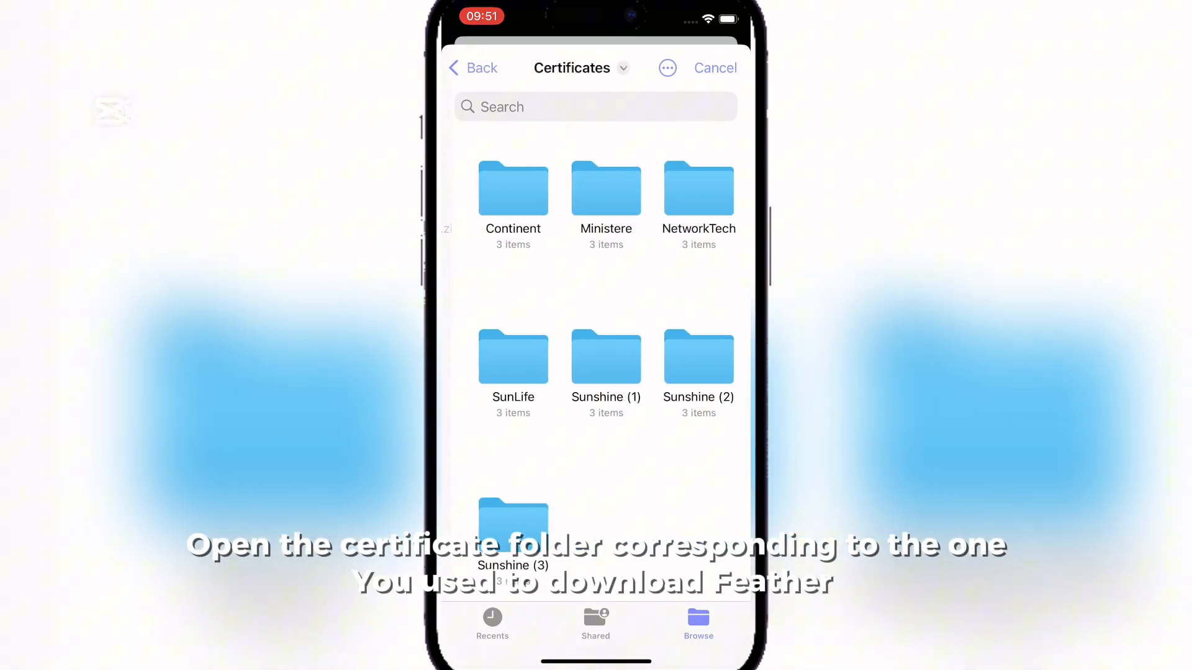
pyautogui.click(513, 188)
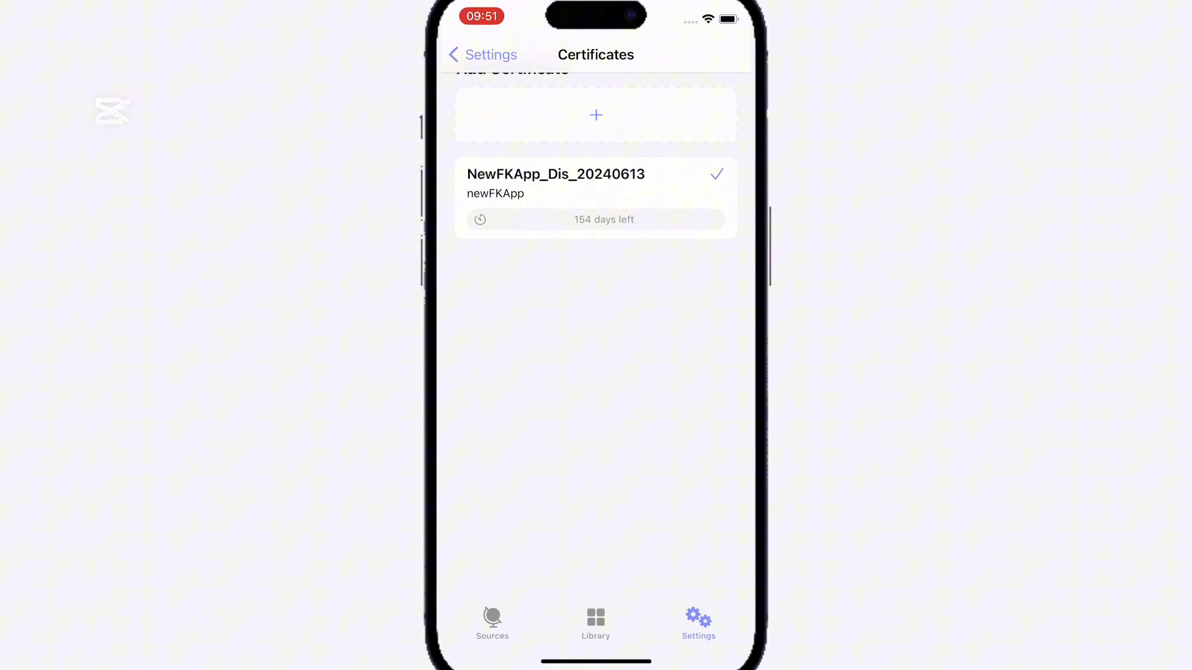
pyautogui.click(492, 624)
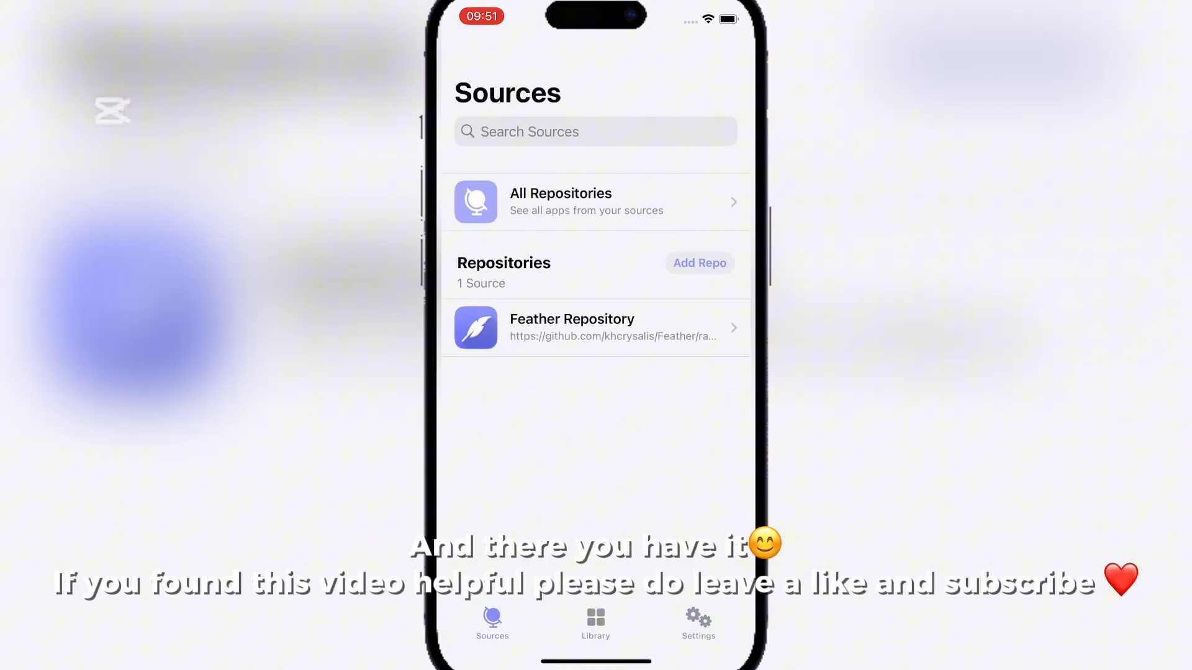